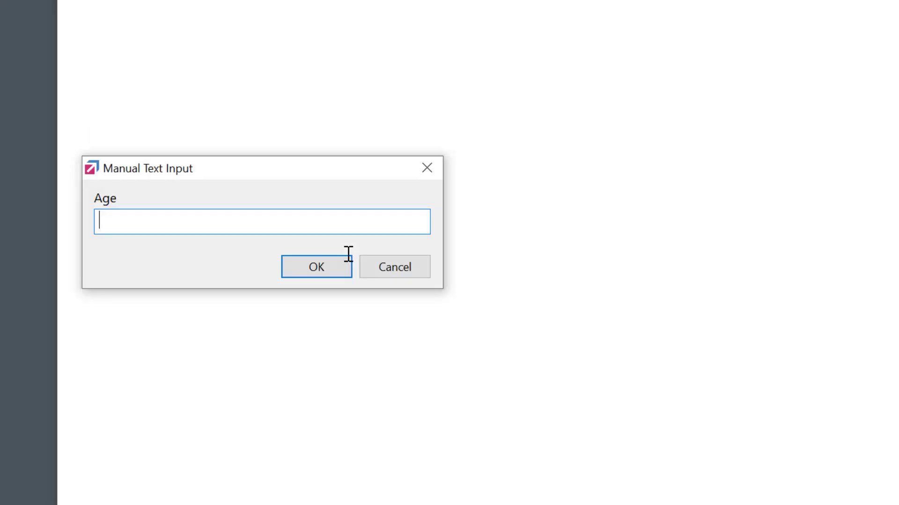
Answer the Manual Text Input age prompt with 55 and confirm it.
{"action": "type", "text": "55"}
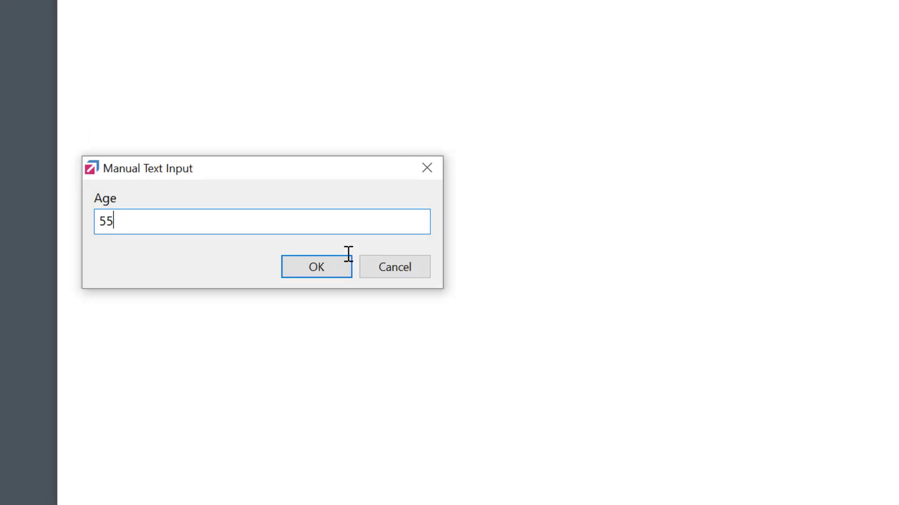
{"action": "left_click", "coordinate": [316, 266]}
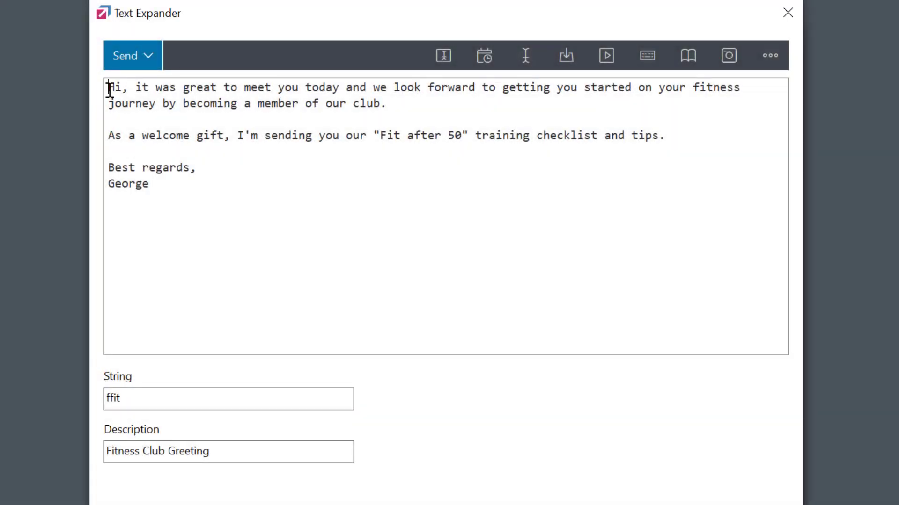
Insert a Manual Text Input field named Age with No output ticked.
{"action": "left_click", "coordinate": [442, 55]}
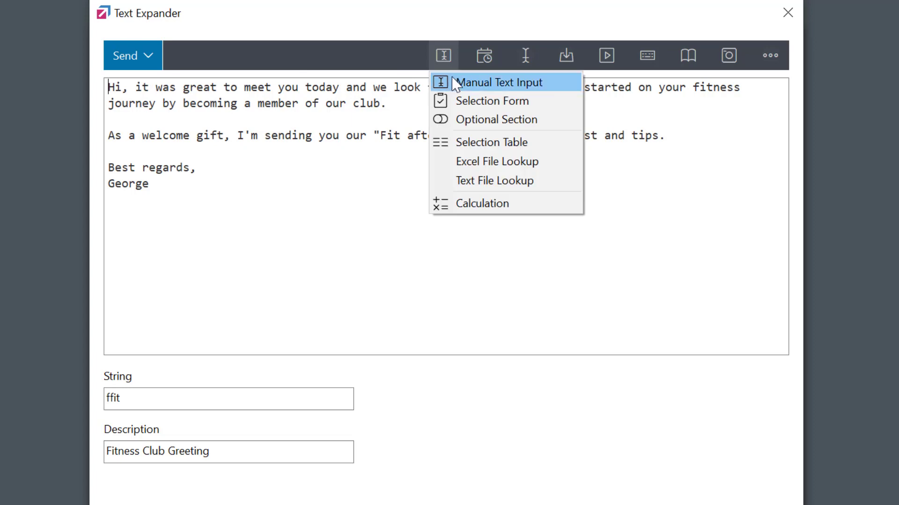
{"action": "left_click", "coordinate": [498, 82]}
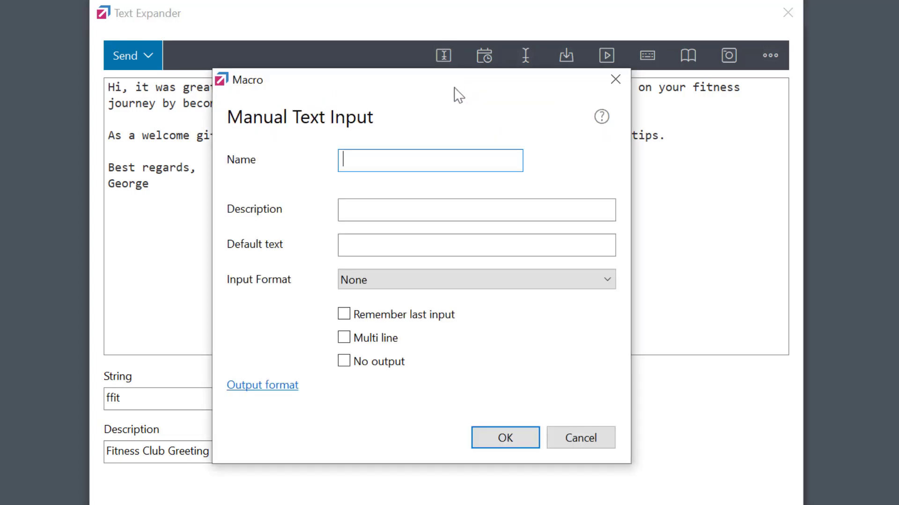
{"action": "type", "text": "Age"}
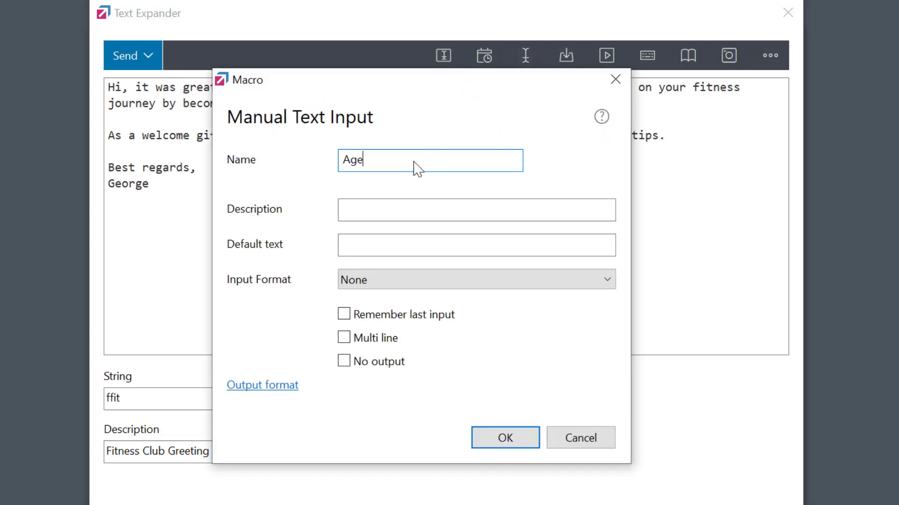
{"action": "left_click", "coordinate": [344, 361]}
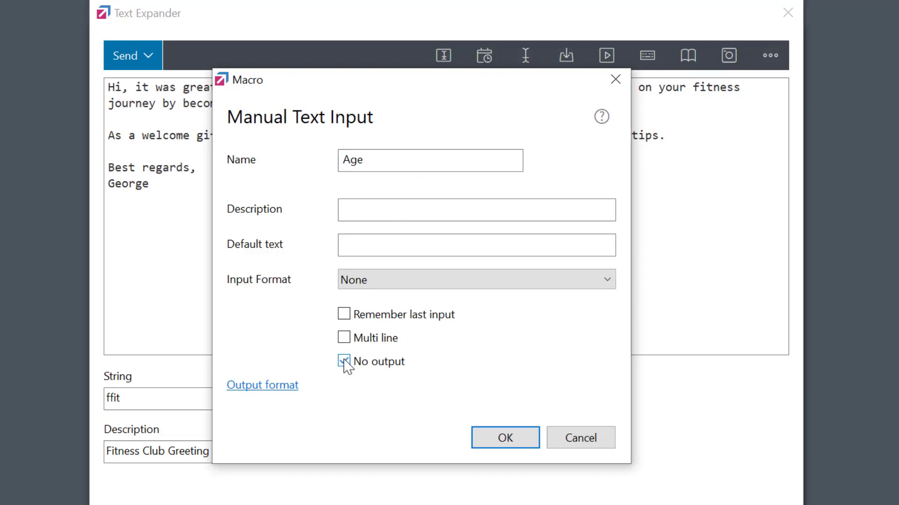
{"action": "left_click", "coordinate": [504, 438]}
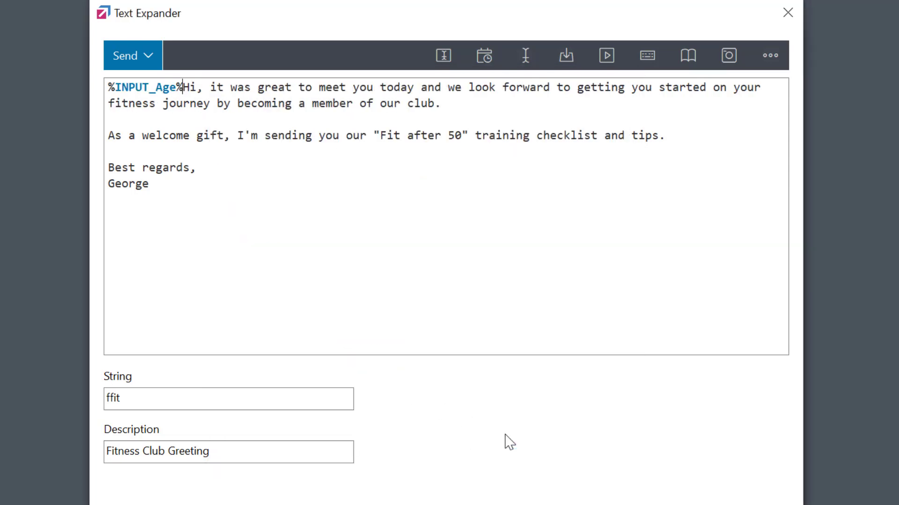
{"action": "mouse_move", "coordinate": [506, 435]}
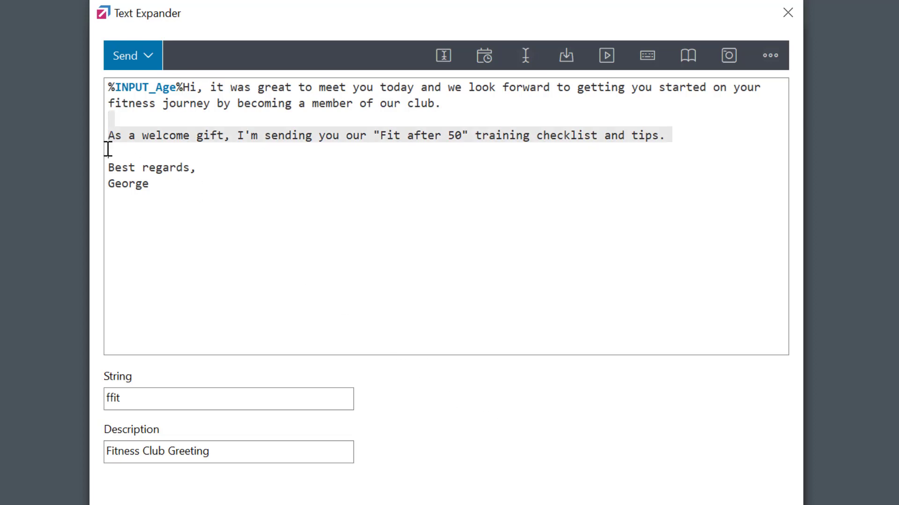
{"action": "mouse_move", "coordinate": [500, 84]}
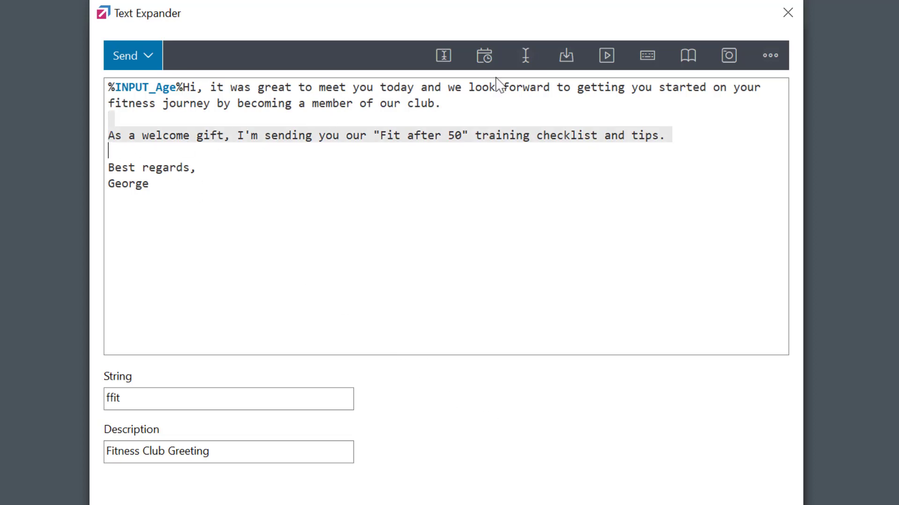
{"action": "mouse_move", "coordinate": [606, 55]}
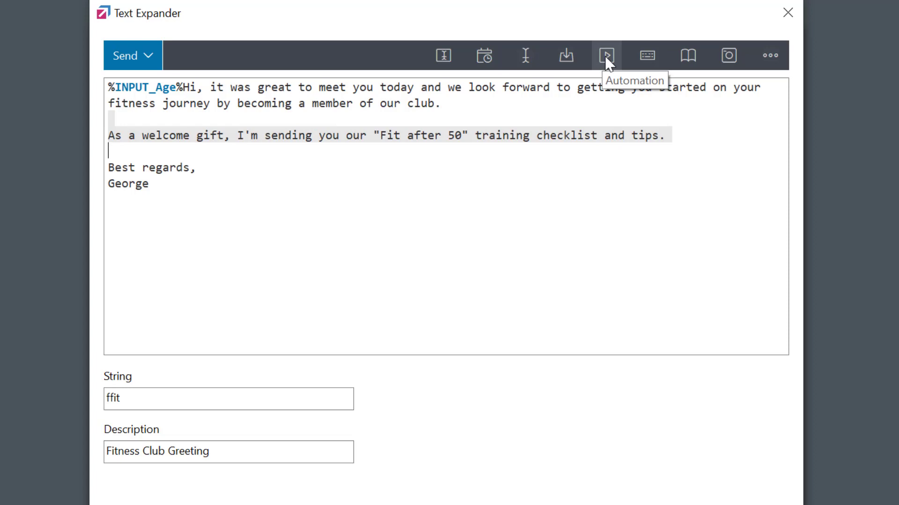
Open the Automation commands list to reach the Condition options.
{"action": "left_click", "coordinate": [607, 56]}
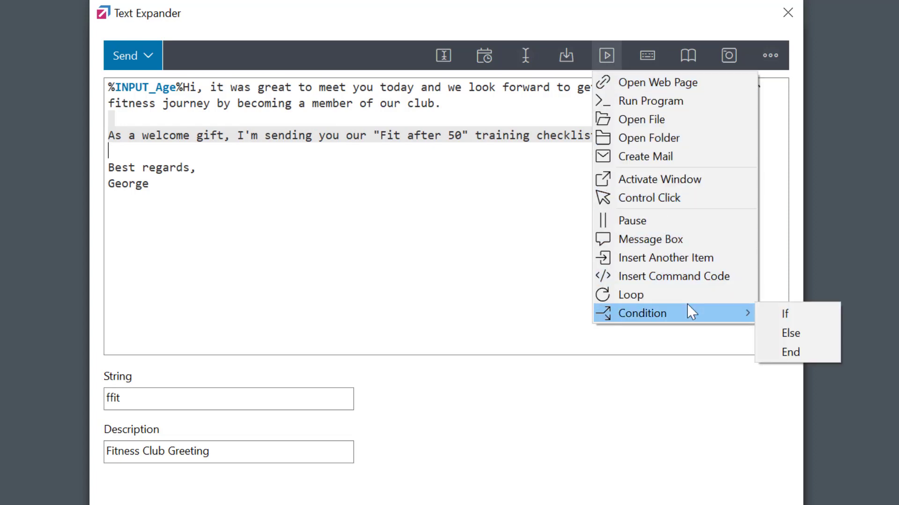
{"action": "mouse_move", "coordinate": [784, 313]}
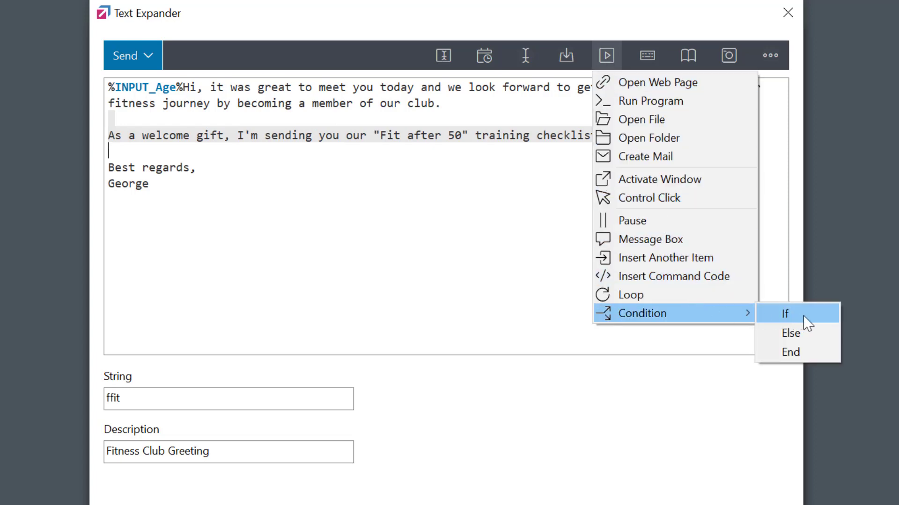
Wrap the welcome gift sentence in an IF named Age50 with condition INPUT_Age>50.
{"action": "left_click", "coordinate": [785, 313]}
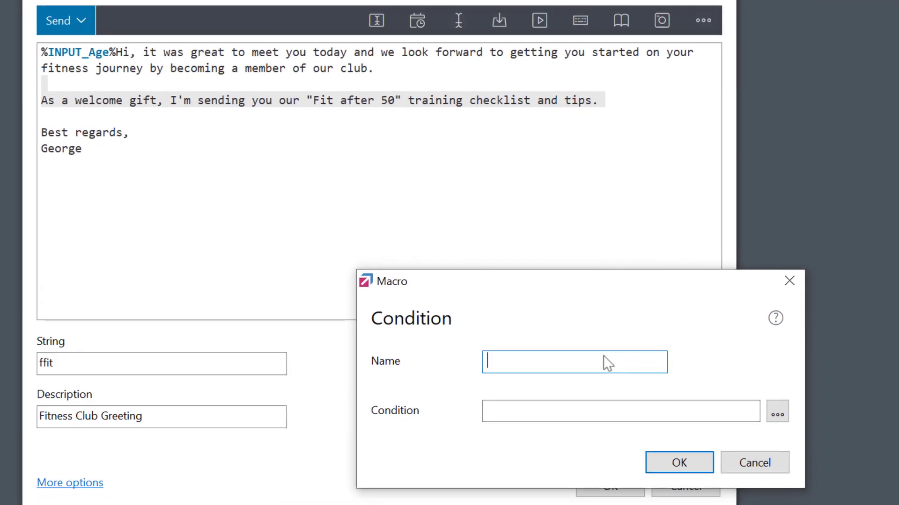
{"action": "type", "text": "Ag"}
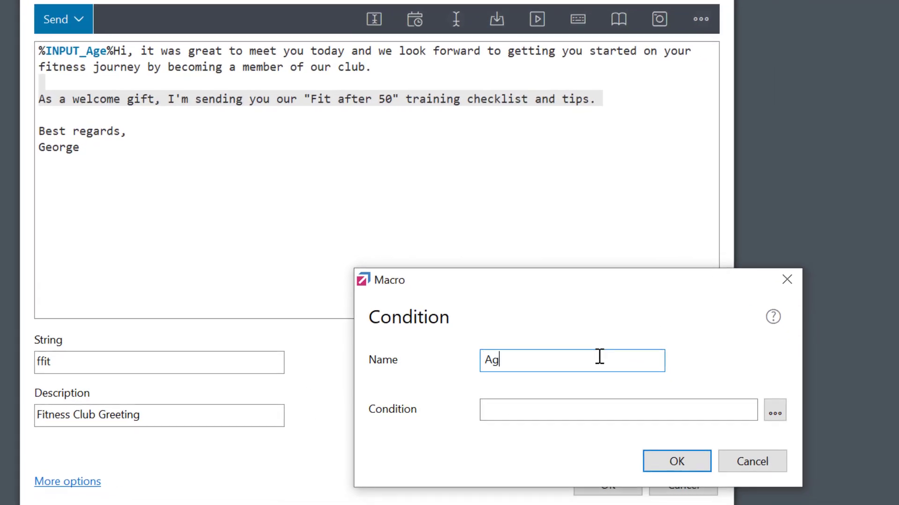
{"action": "type", "text": "e50"}
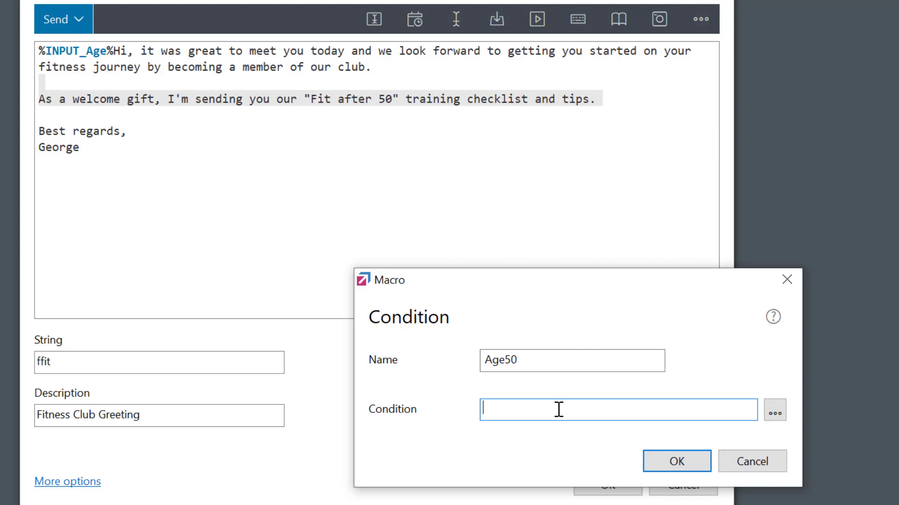
{"action": "left_click", "coordinate": [774, 410]}
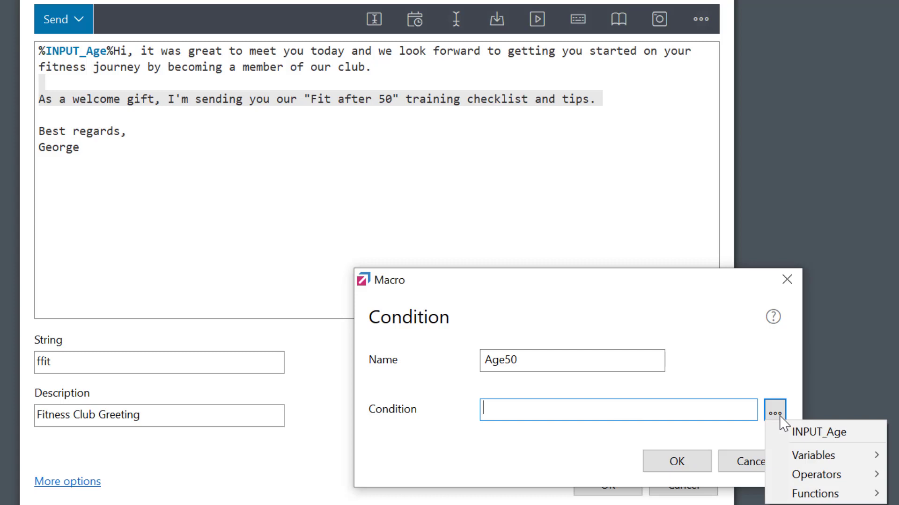
{"action": "mouse_move", "coordinate": [821, 432]}
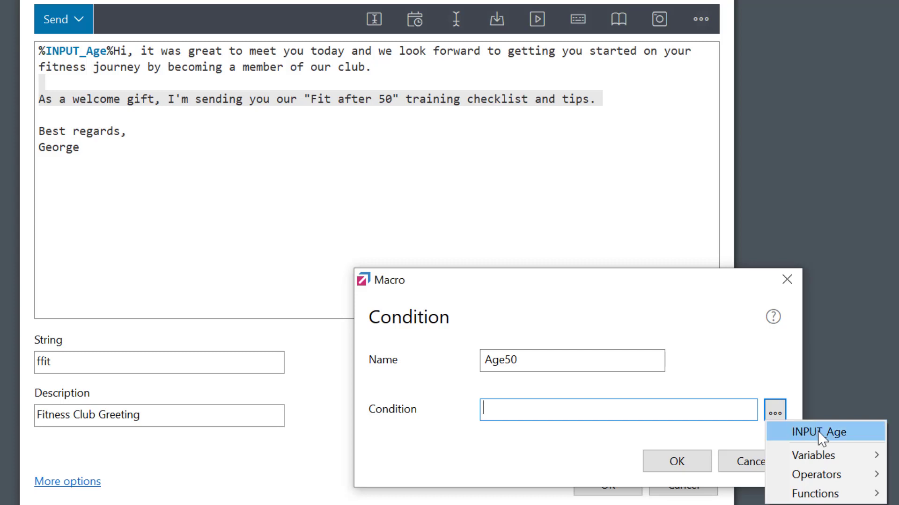
{"action": "left_click", "coordinate": [824, 432]}
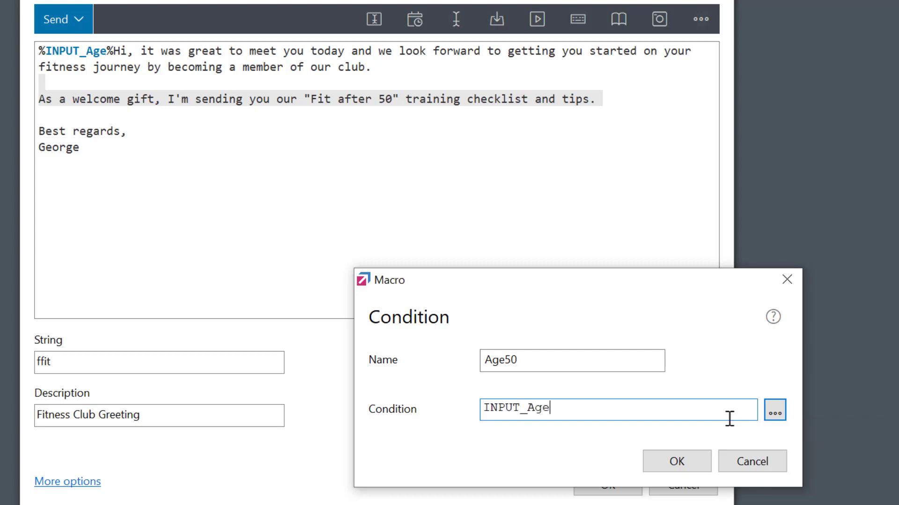
{"action": "type", "text": ">"}
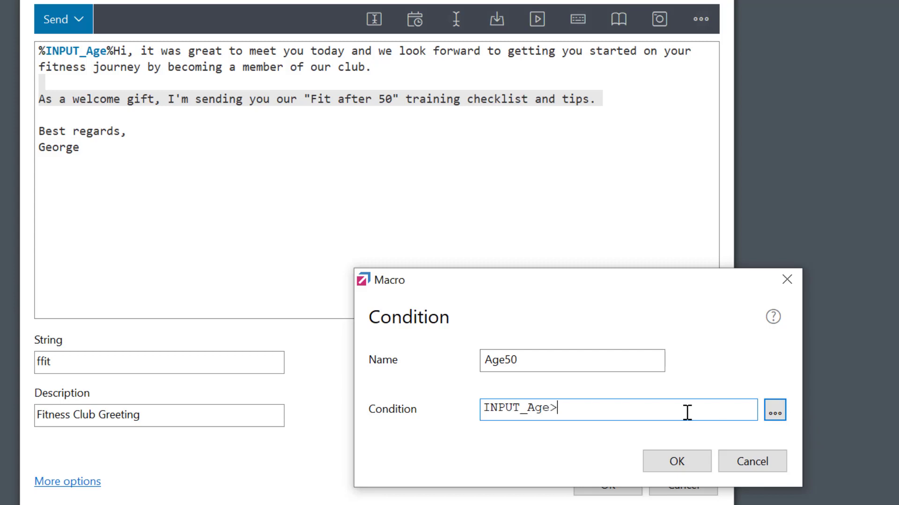
{"action": "type", "text": "50"}
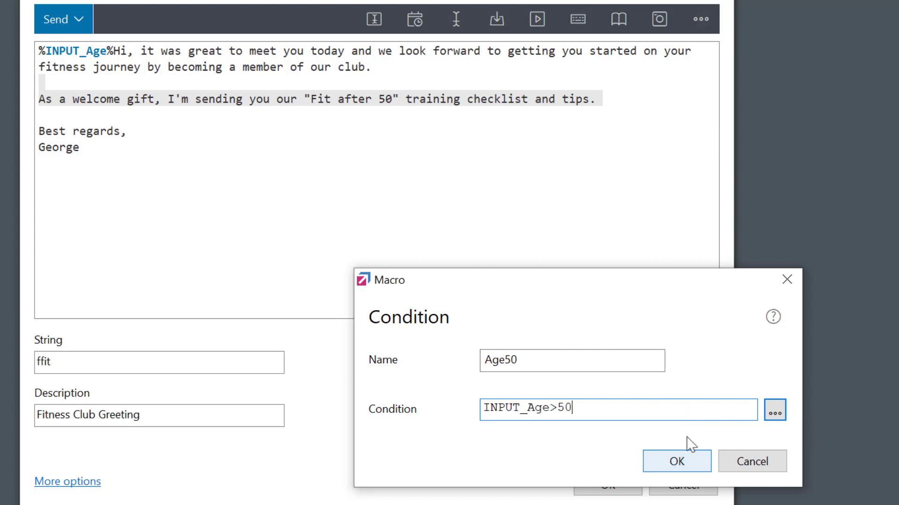
{"action": "left_click", "coordinate": [675, 461]}
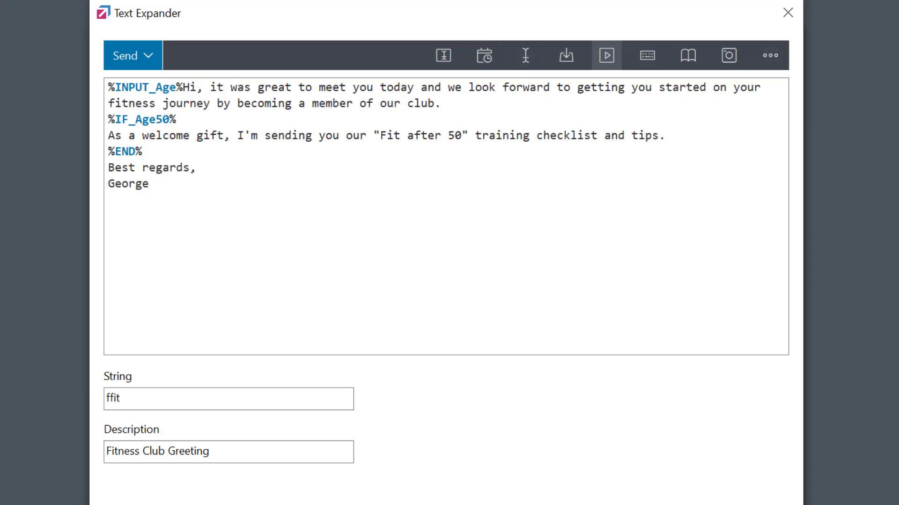
{"action": "left_click", "coordinate": [605, 55]}
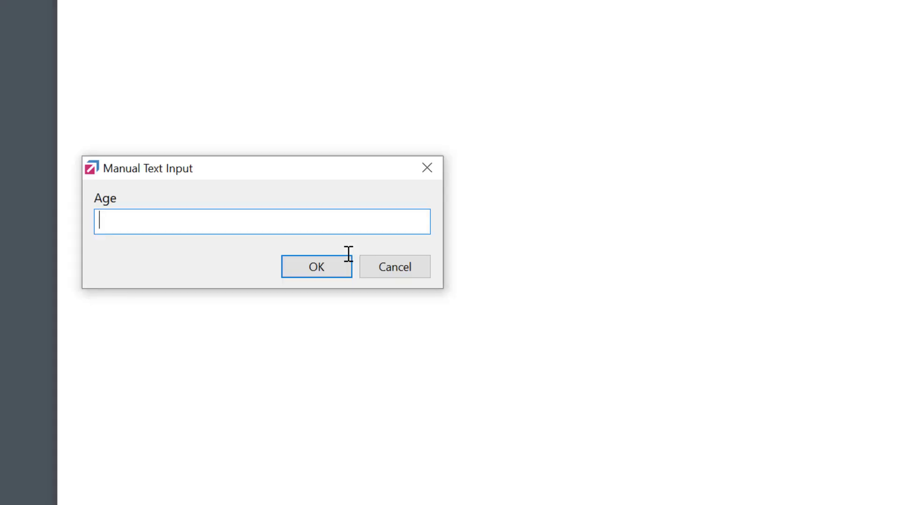
Test the snippet by answering the Age prompt with 55, then with 30.
{"action": "type", "text": "55"}
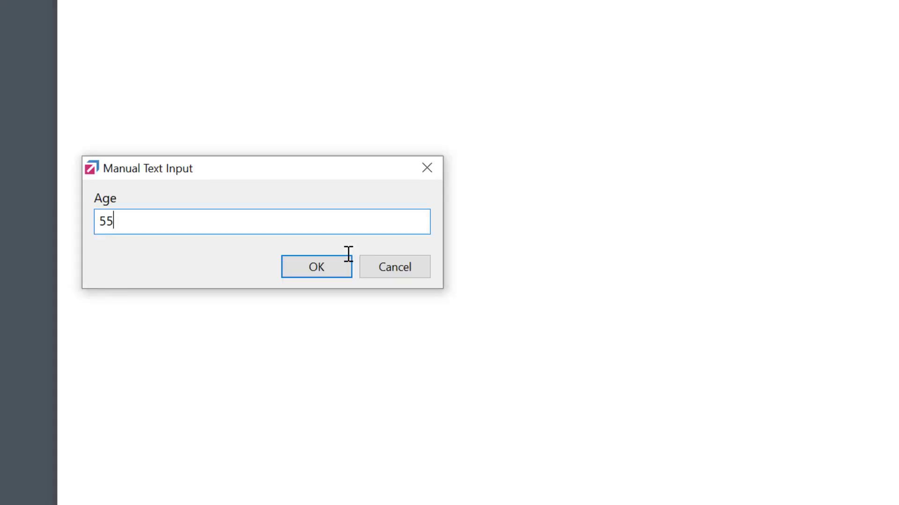
{"action": "left_click", "coordinate": [316, 266]}
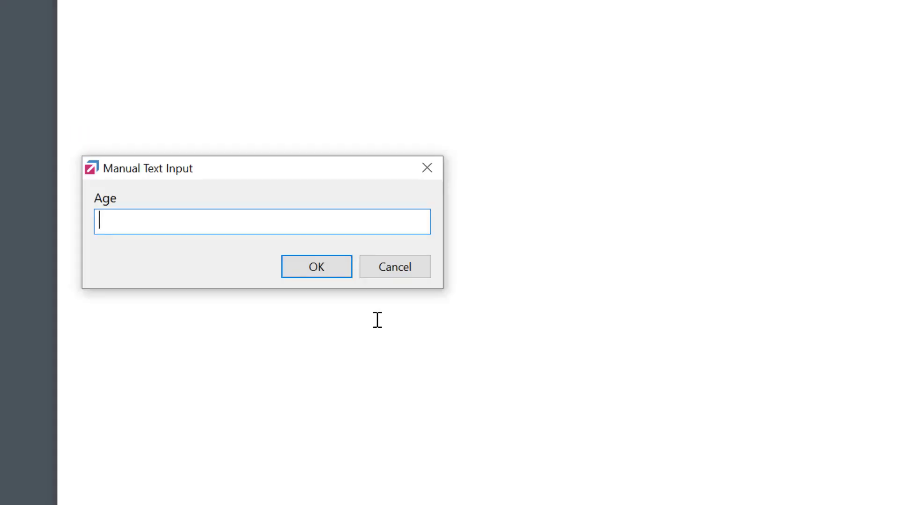
{"action": "type", "text": "30"}
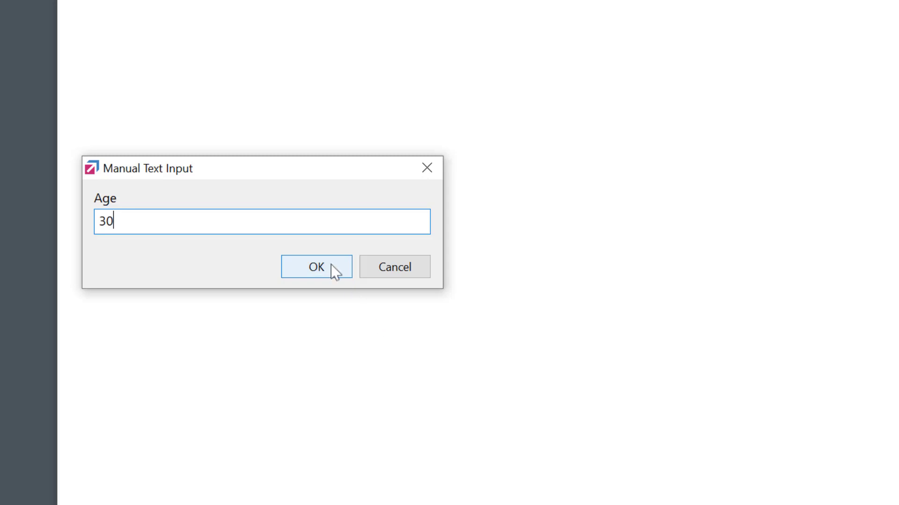
{"action": "left_click", "coordinate": [315, 267]}
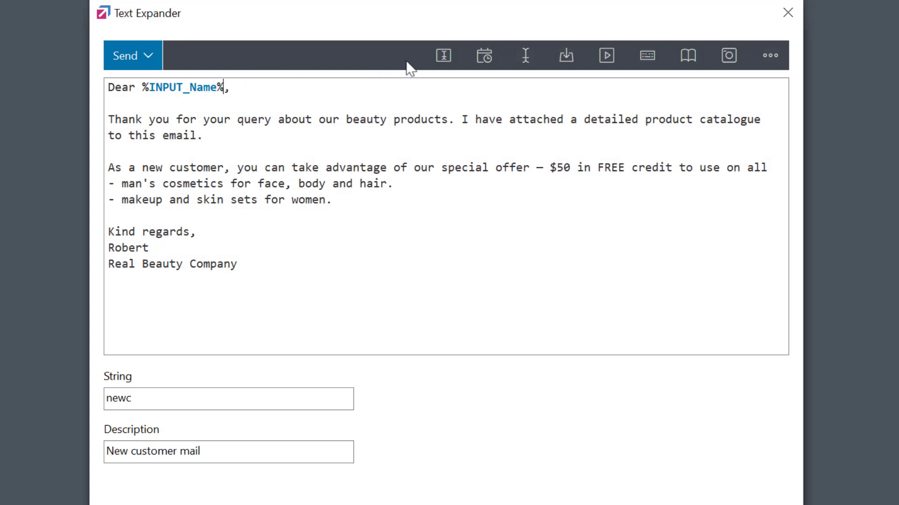
Insert a Gender selection list with Male and Female options, set to no output.
{"action": "left_click", "coordinate": [442, 55]}
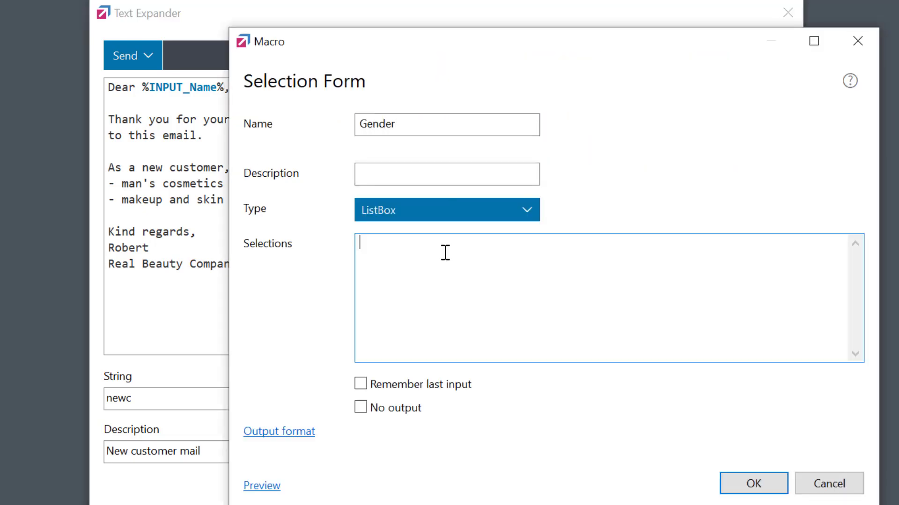
{"action": "type", "text": "Male"}
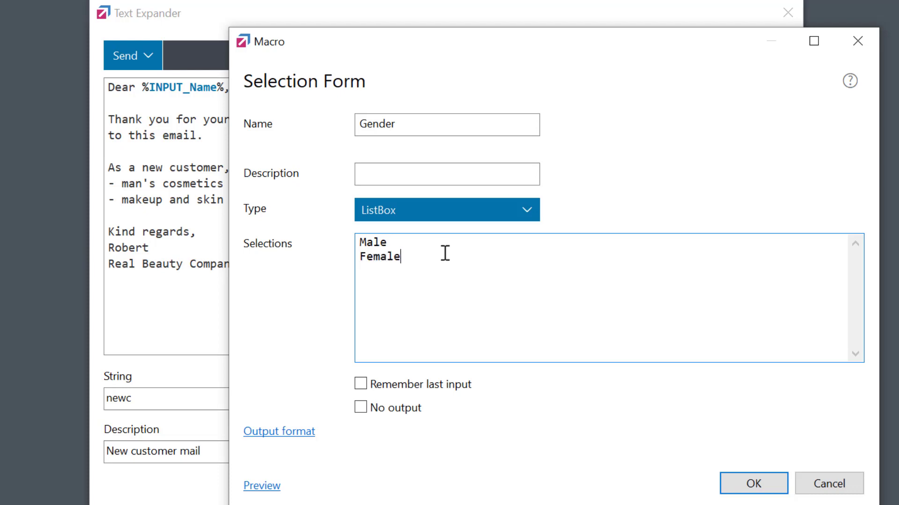
{"action": "left_click", "coordinate": [360, 407]}
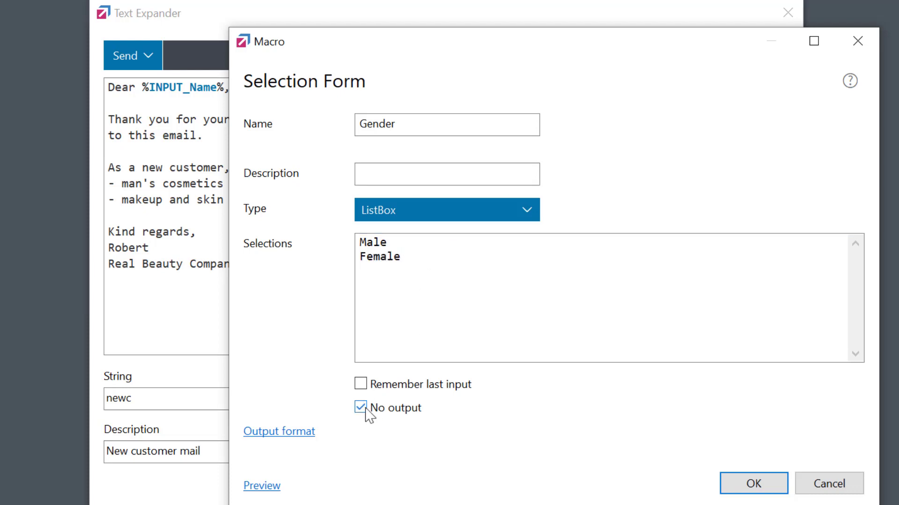
{"action": "left_click", "coordinate": [753, 483]}
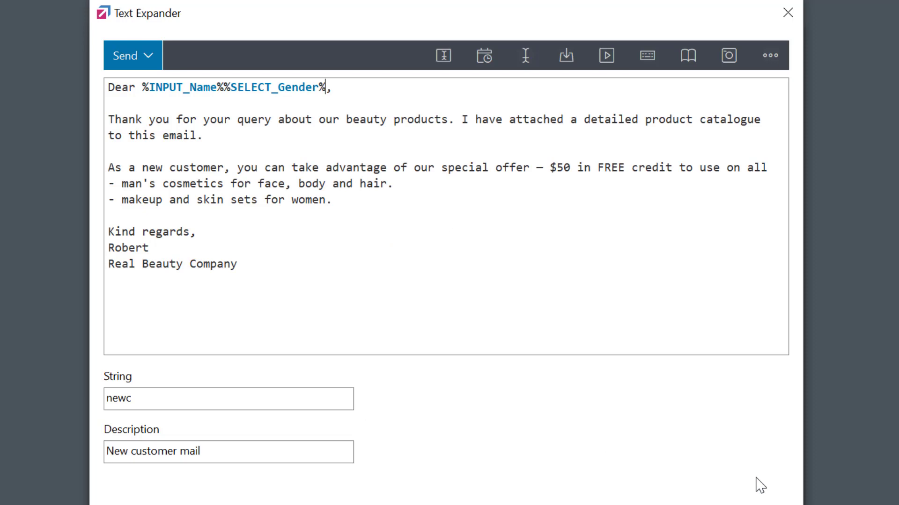
{"action": "mouse_move", "coordinate": [122, 190]}
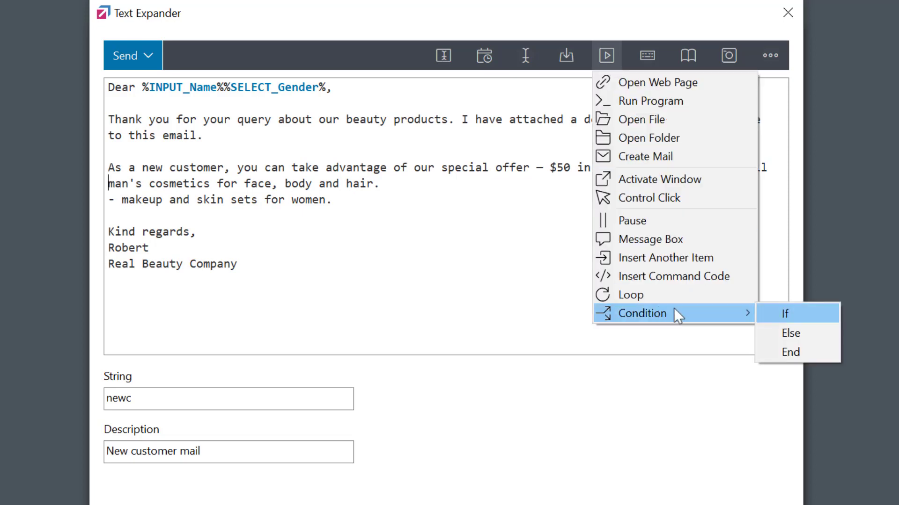
Insert an IF condition named Male with condition SELECT_Gender="Male" before the men's line.
{"action": "left_click", "coordinate": [784, 314]}
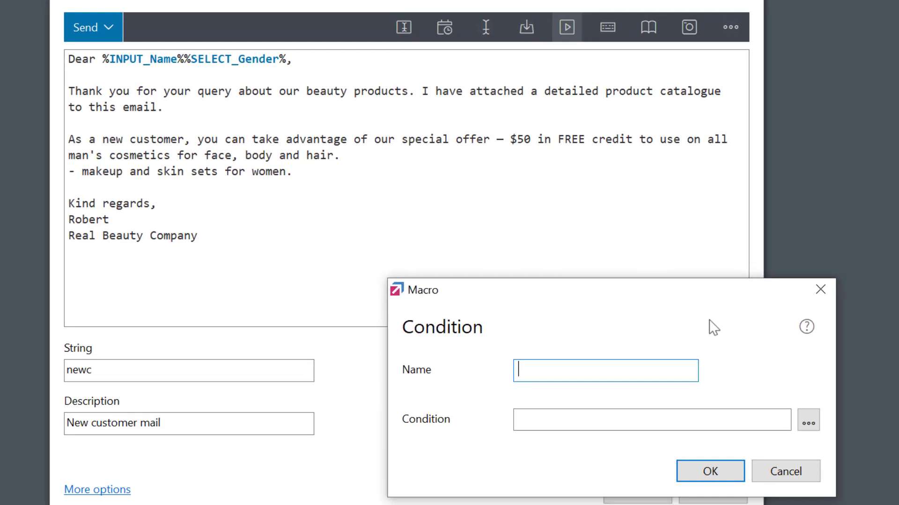
{"action": "type", "text": "Male"}
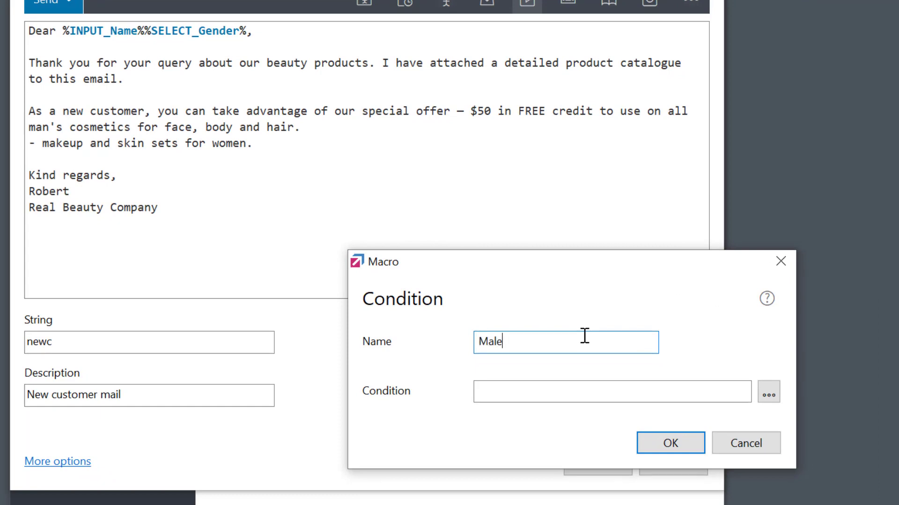
{"action": "left_click", "coordinate": [768, 392]}
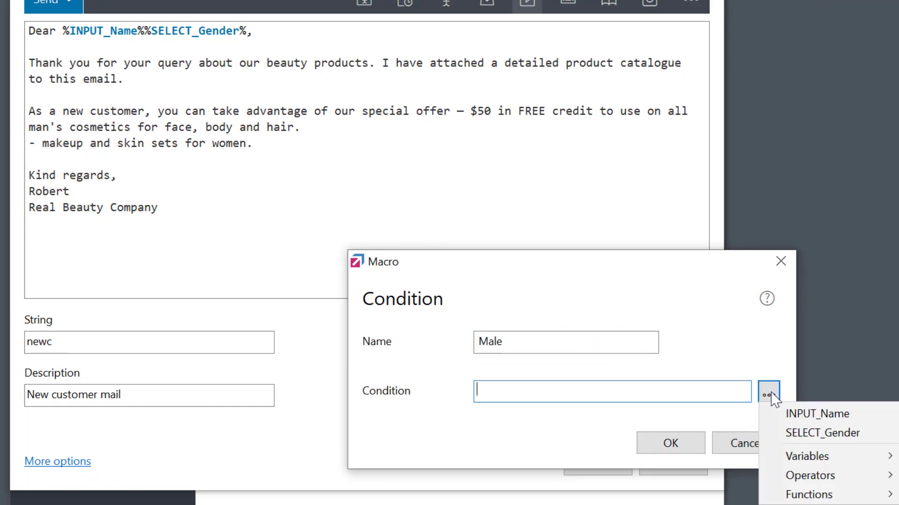
{"action": "mouse_move", "coordinate": [821, 433]}
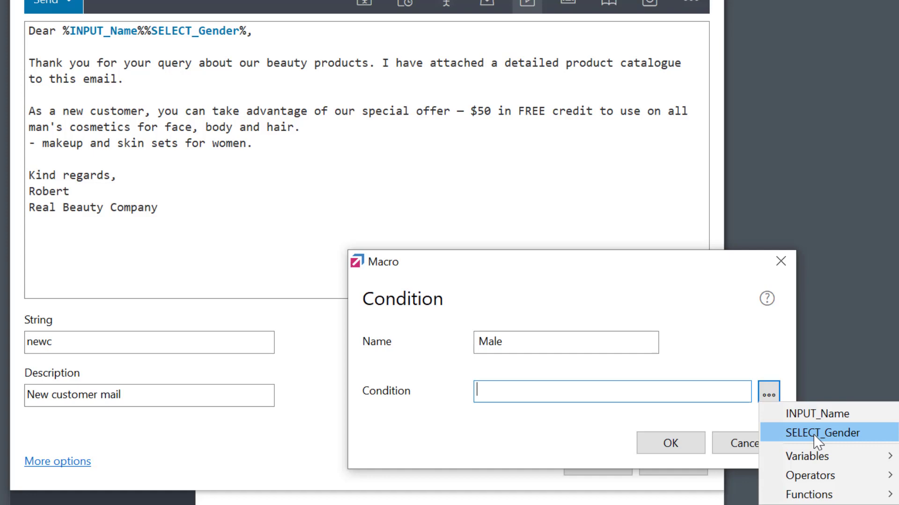
{"action": "left_click", "coordinate": [824, 432]}
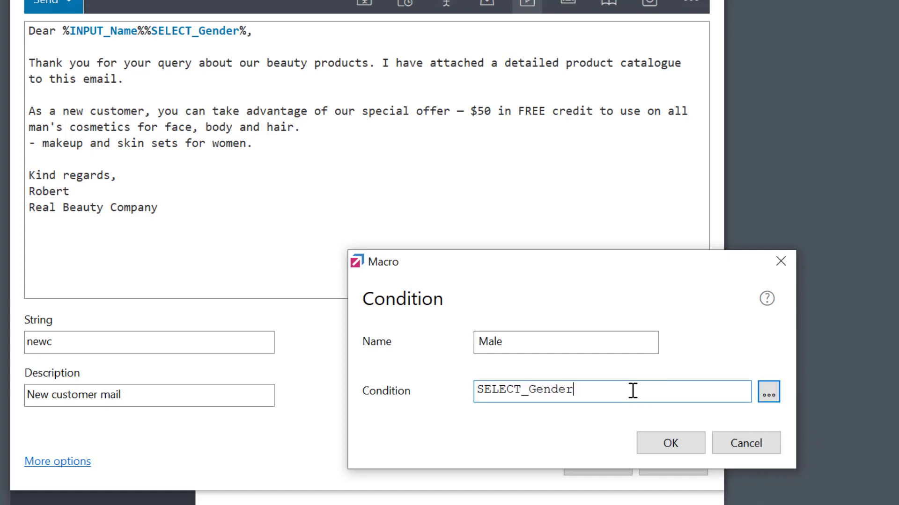
{"action": "type", "text": "="}
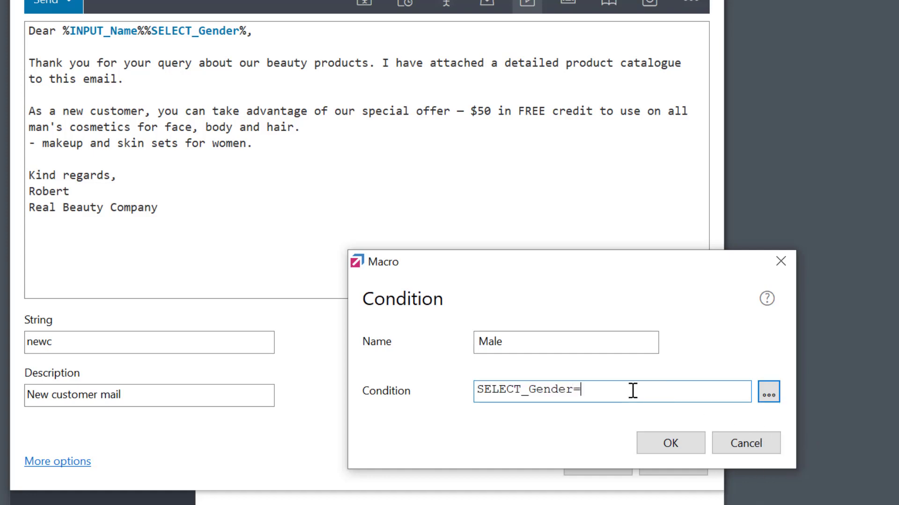
{"action": "type", "text": "\"Male\""}
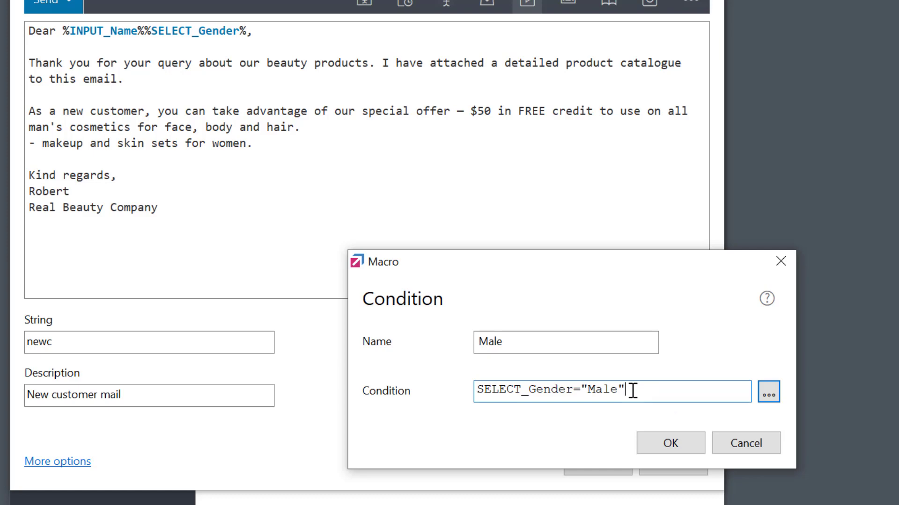
{"action": "mouse_move", "coordinate": [635, 398]}
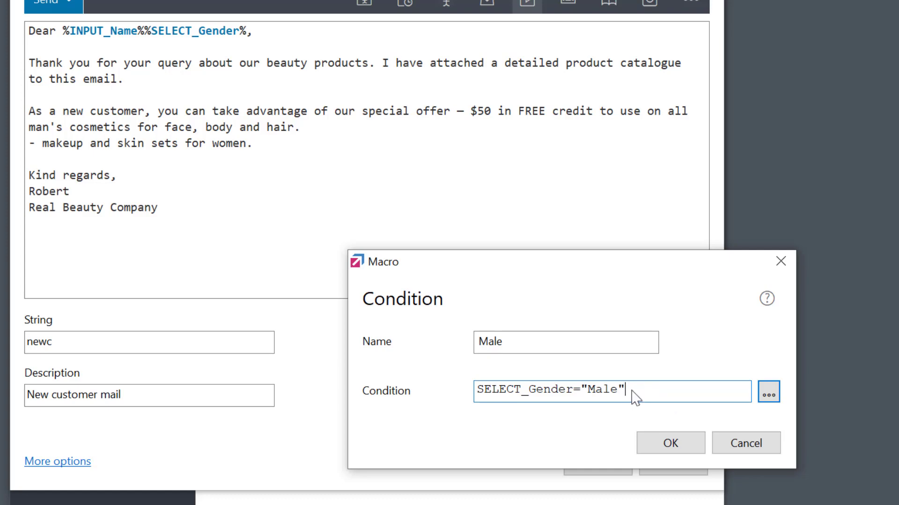
{"action": "left_click", "coordinate": [669, 442]}
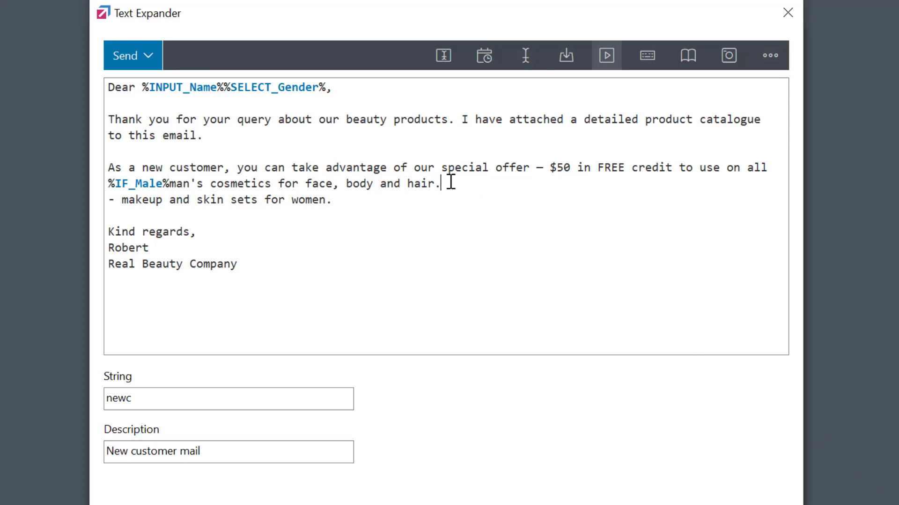
Add an ELSE before the women's line and an END after 'women.'.
{"action": "left_click", "coordinate": [606, 56]}
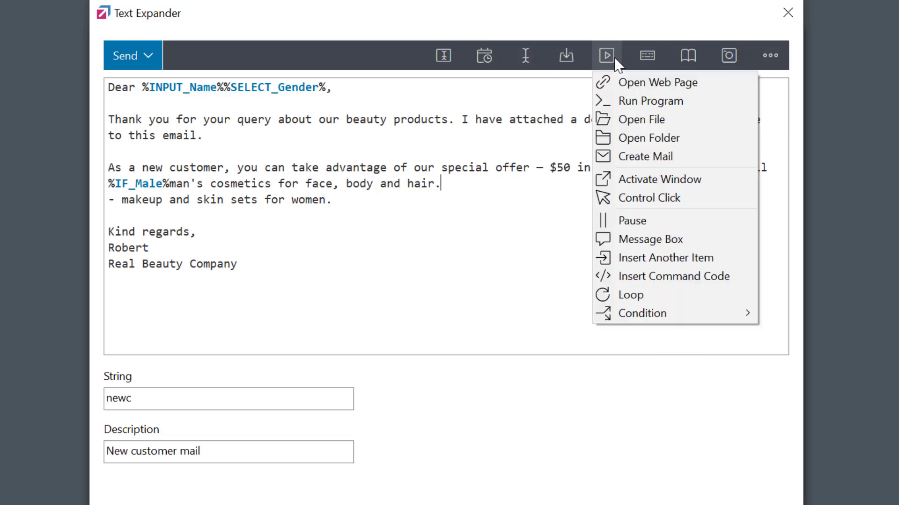
{"action": "mouse_move", "coordinate": [641, 314]}
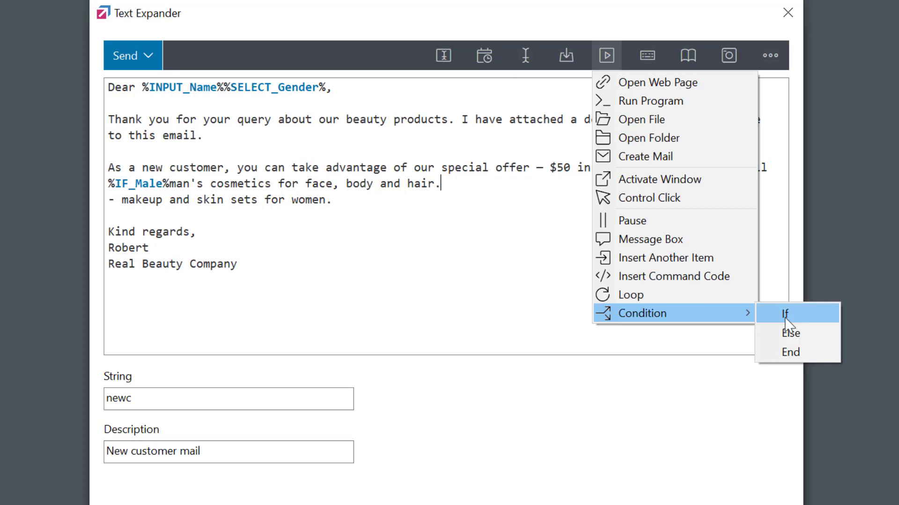
{"action": "left_click", "coordinate": [789, 334]}
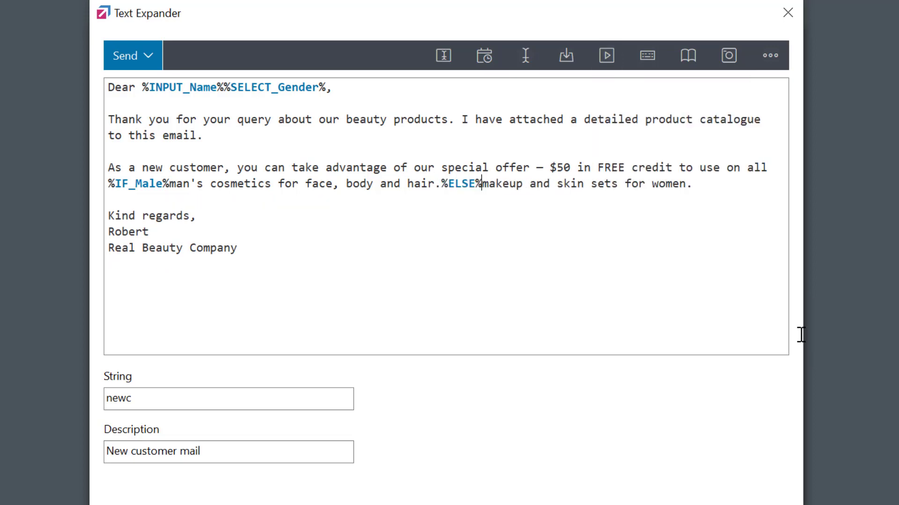
{"action": "mouse_move", "coordinate": [607, 55]}
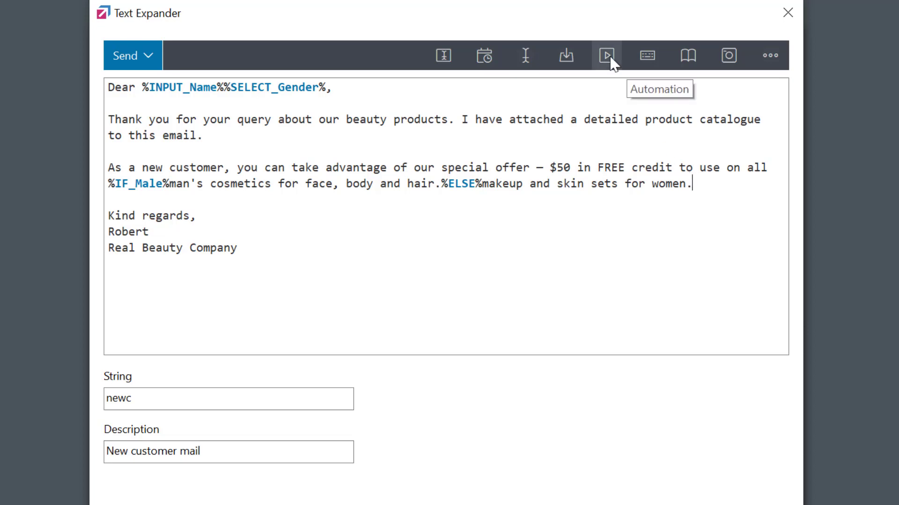
{"action": "left_click", "coordinate": [607, 55]}
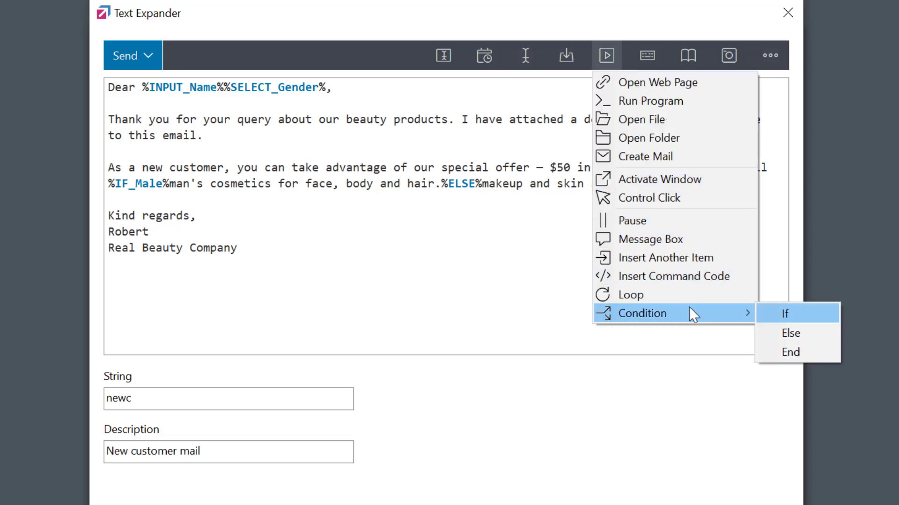
{"action": "left_click", "coordinate": [789, 352]}
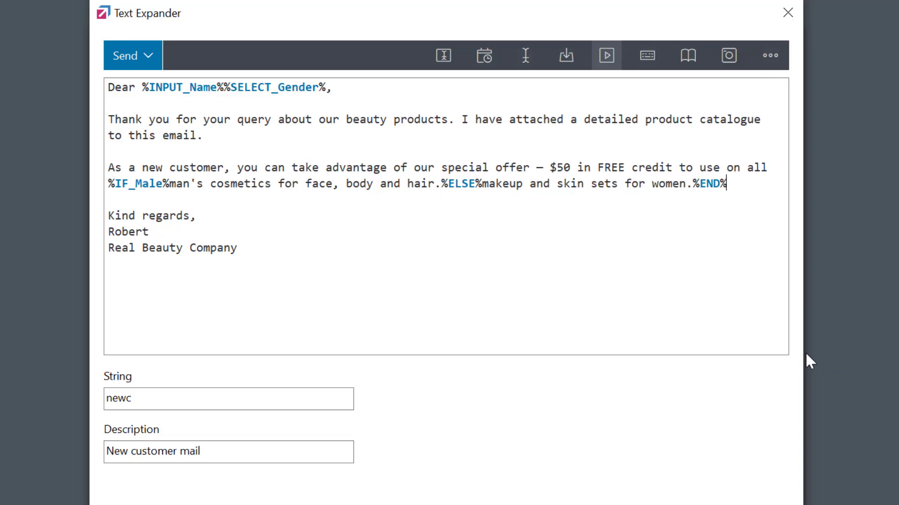
{"action": "left_click", "coordinate": [605, 55]}
{"action": "type", "text": "Geor"}
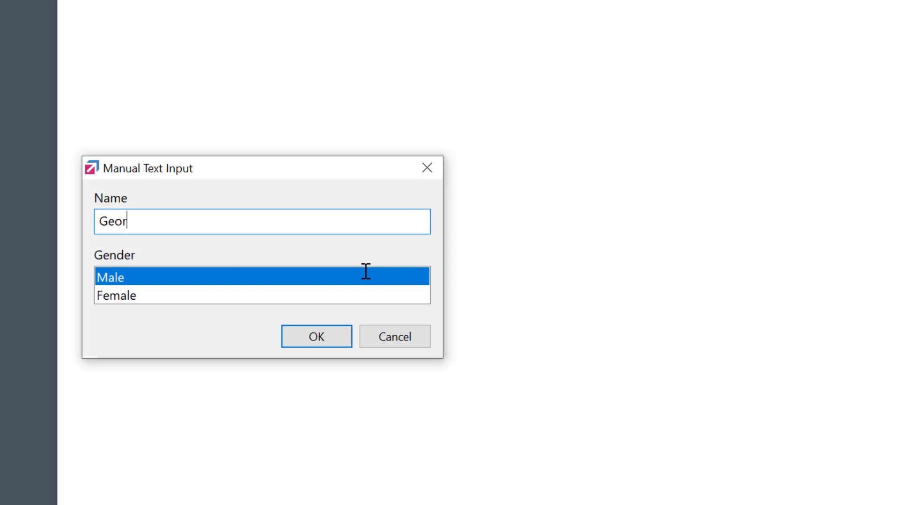
Run the mail snippet twice, confirming George as Male and Julia as Female.
{"action": "type", "text": "ge"}
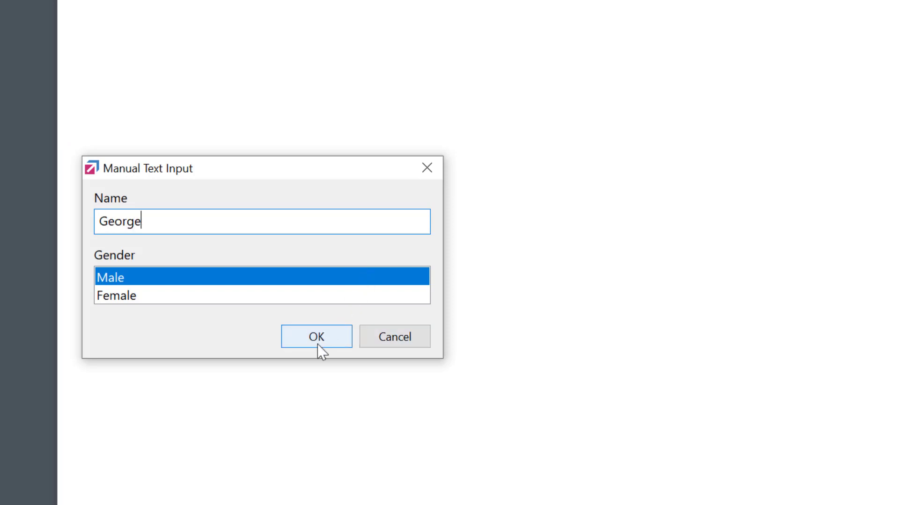
{"action": "left_click", "coordinate": [316, 336]}
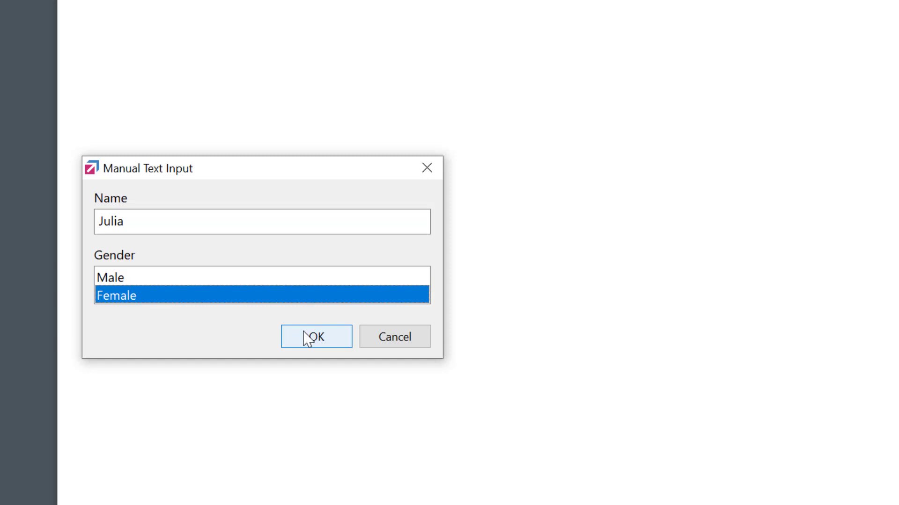
{"action": "left_click", "coordinate": [316, 337]}
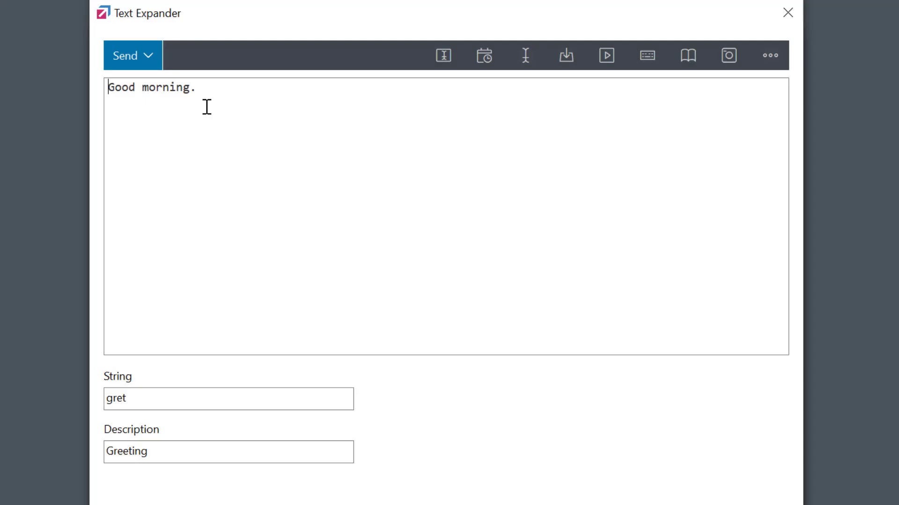
{"action": "mouse_move", "coordinate": [229, 104]}
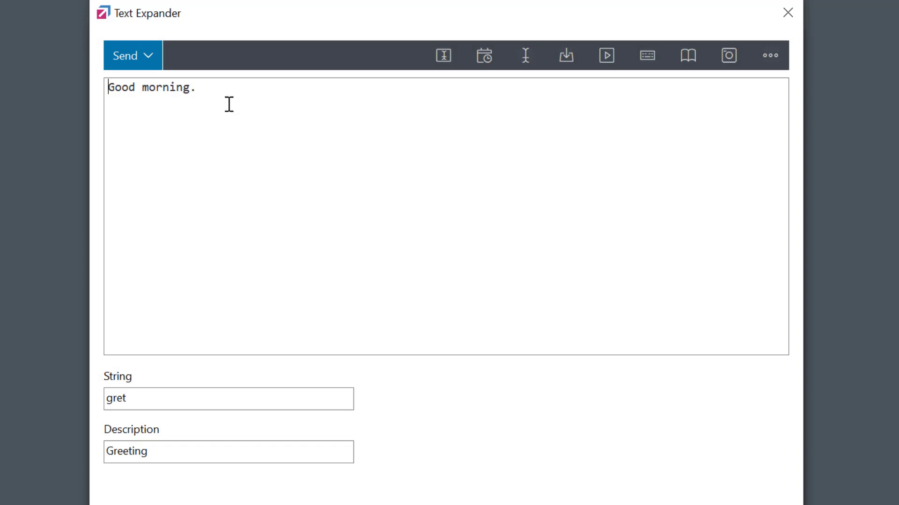
Insert an IF condition named Morning with condition A_Hour<12 before 'Good morning.'.
{"action": "left_click", "coordinate": [605, 55]}
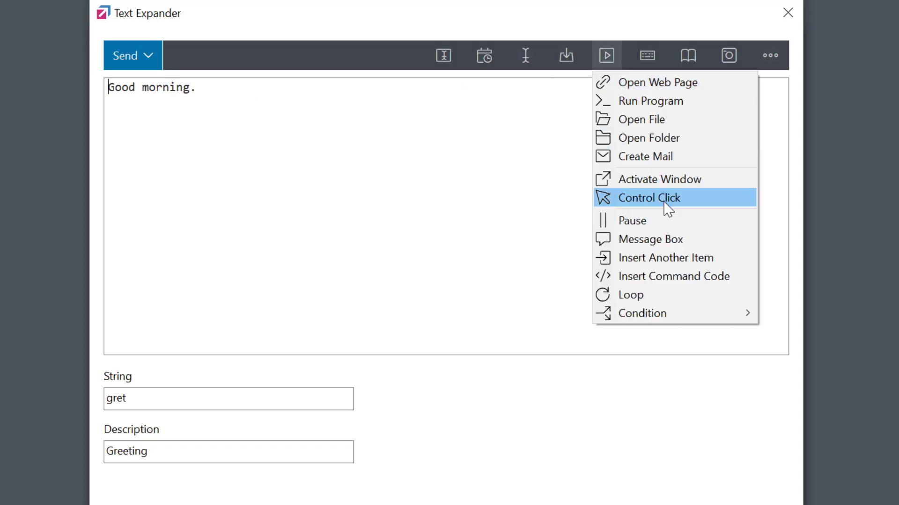
{"action": "mouse_move", "coordinate": [642, 313]}
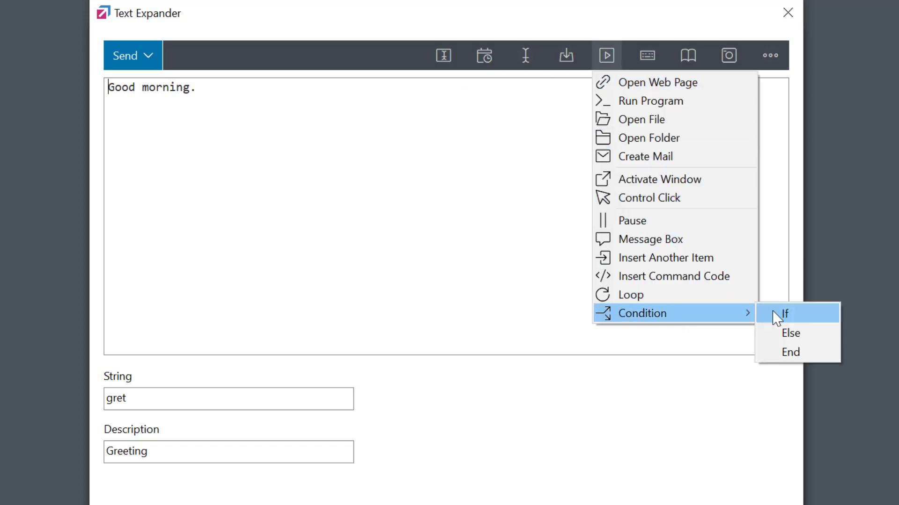
{"action": "left_click", "coordinate": [784, 313]}
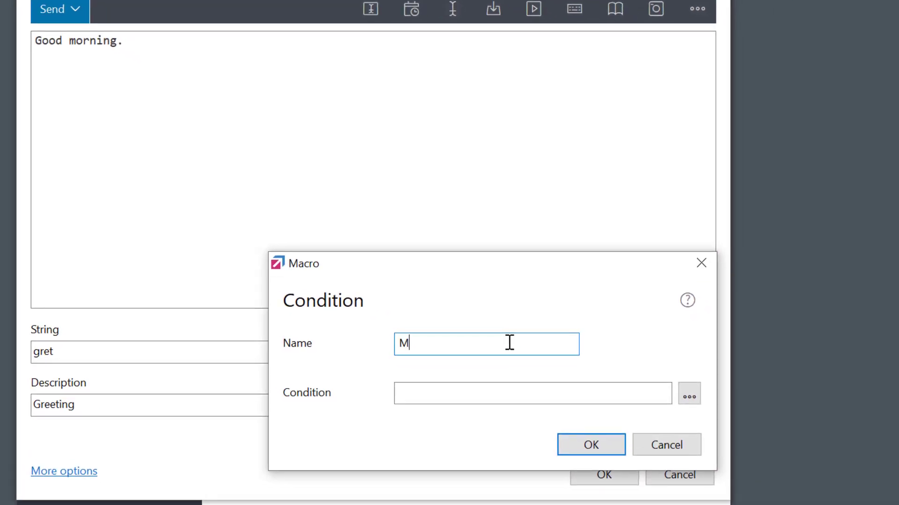
{"action": "type", "text": "orning"}
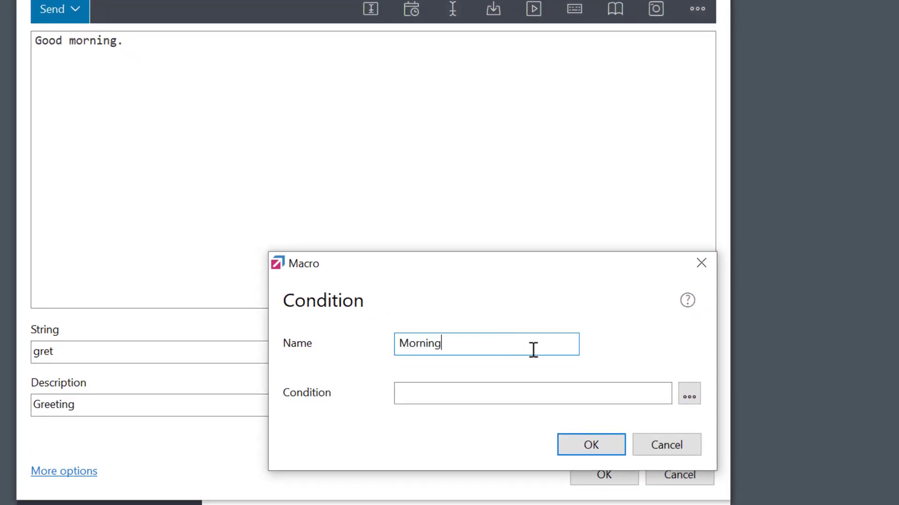
{"action": "left_click", "coordinate": [689, 393]}
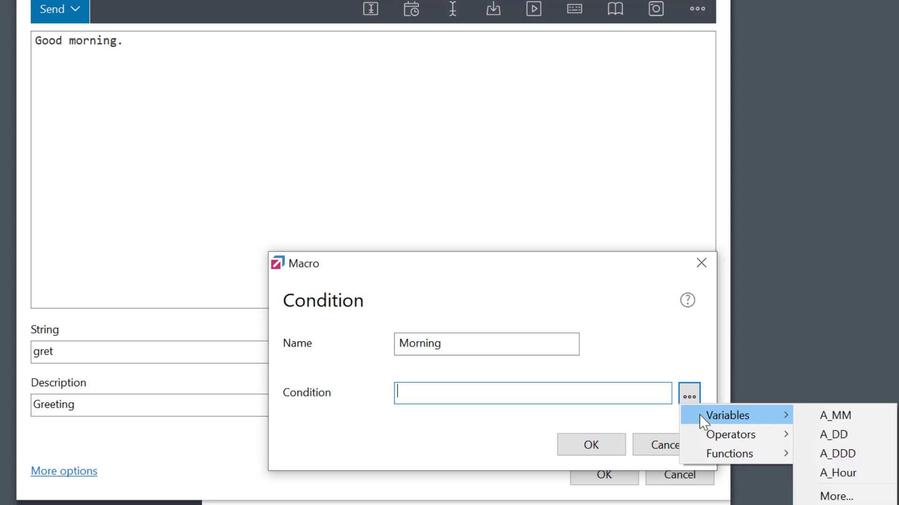
{"action": "mouse_move", "coordinate": [838, 473]}
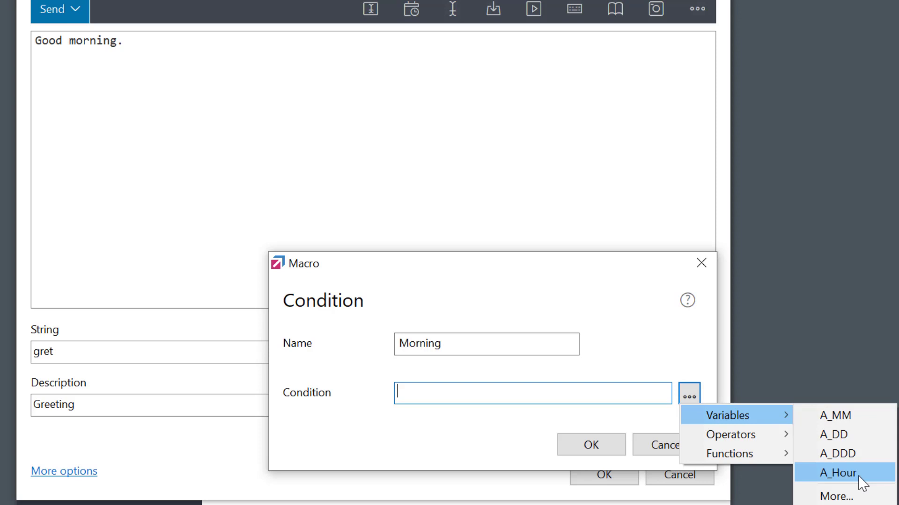
{"action": "left_click", "coordinate": [838, 472]}
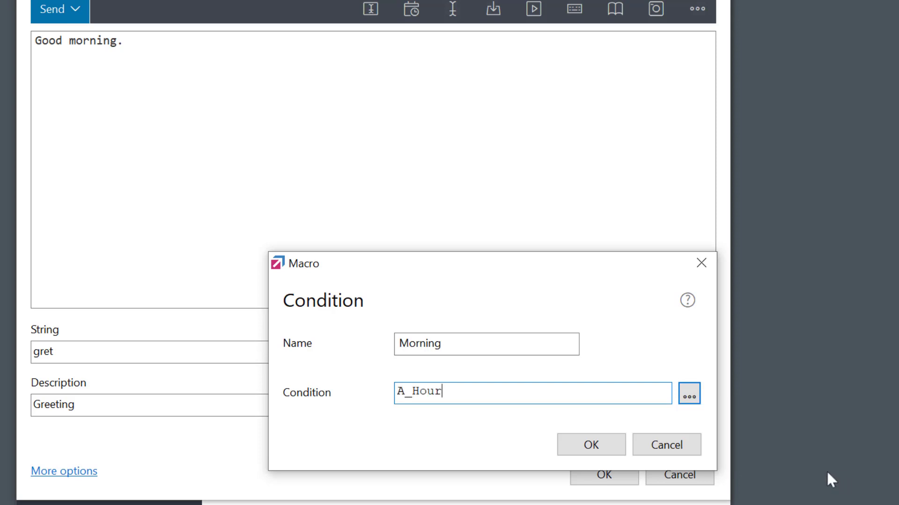
{"action": "type", "text": "<"}
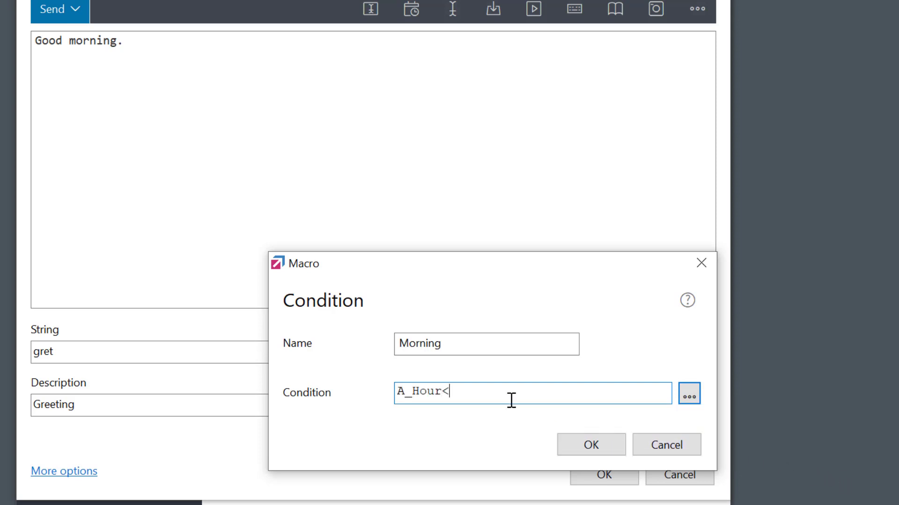
{"action": "type", "text": "12"}
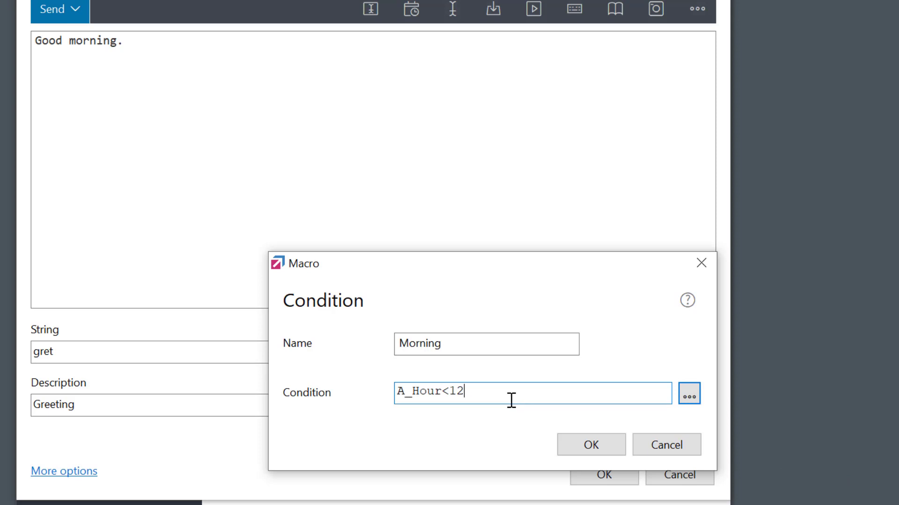
{"action": "left_click", "coordinate": [590, 445]}
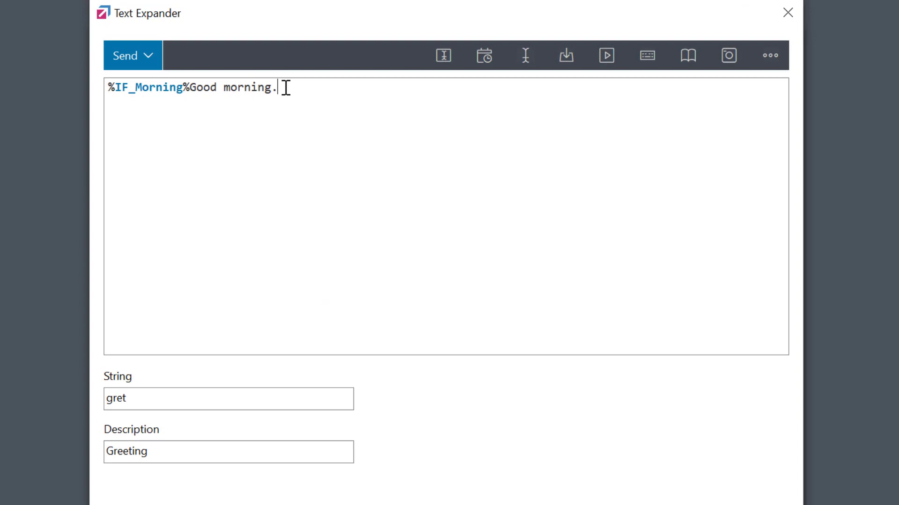
Add an %ELSE% branch to the Greeting snippet with the text 'Good afternoon.'.
{"action": "left_click", "coordinate": [606, 56]}
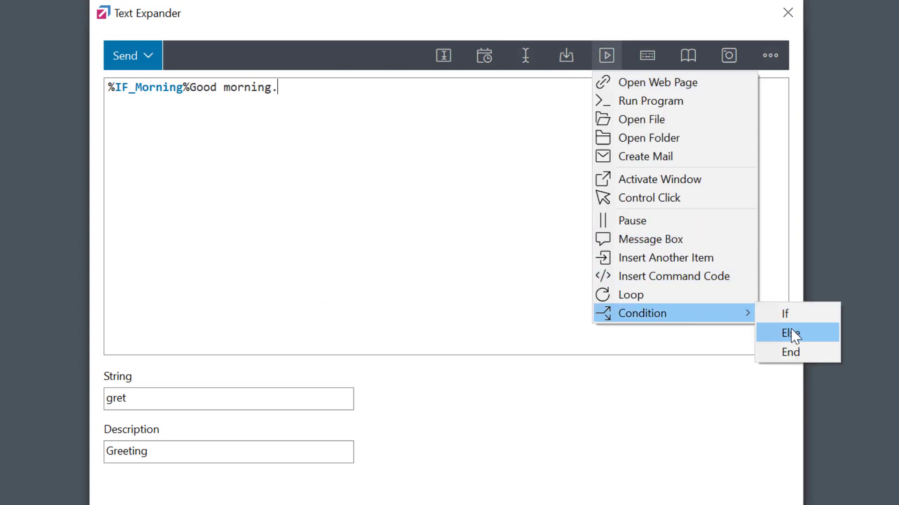
{"action": "left_click", "coordinate": [790, 333]}
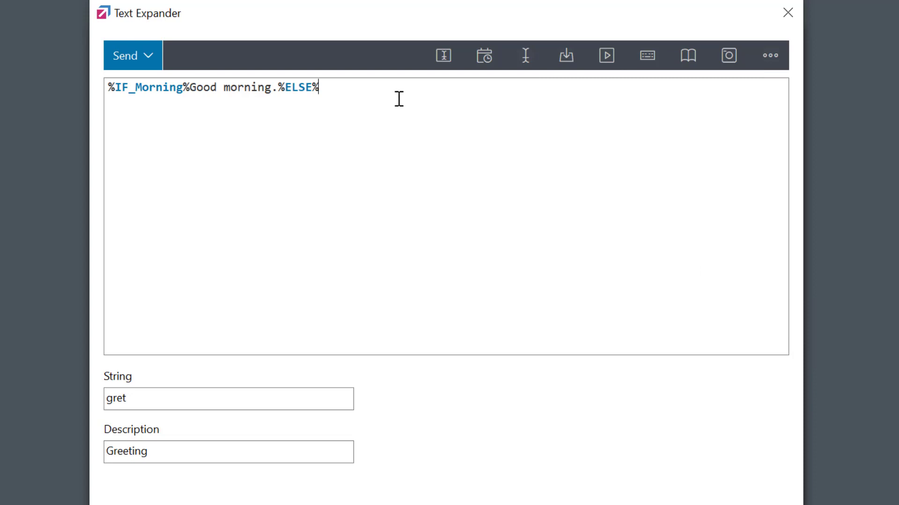
{"action": "type", "text": "Good afternoon."}
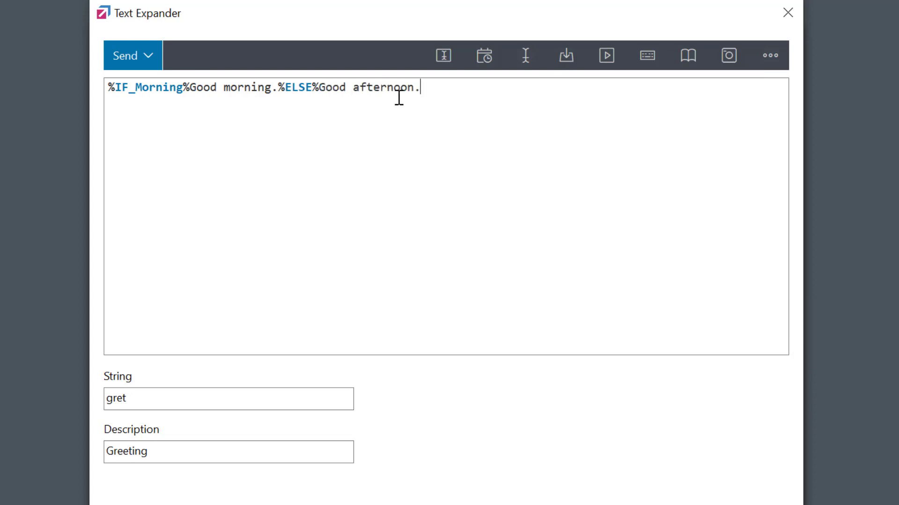